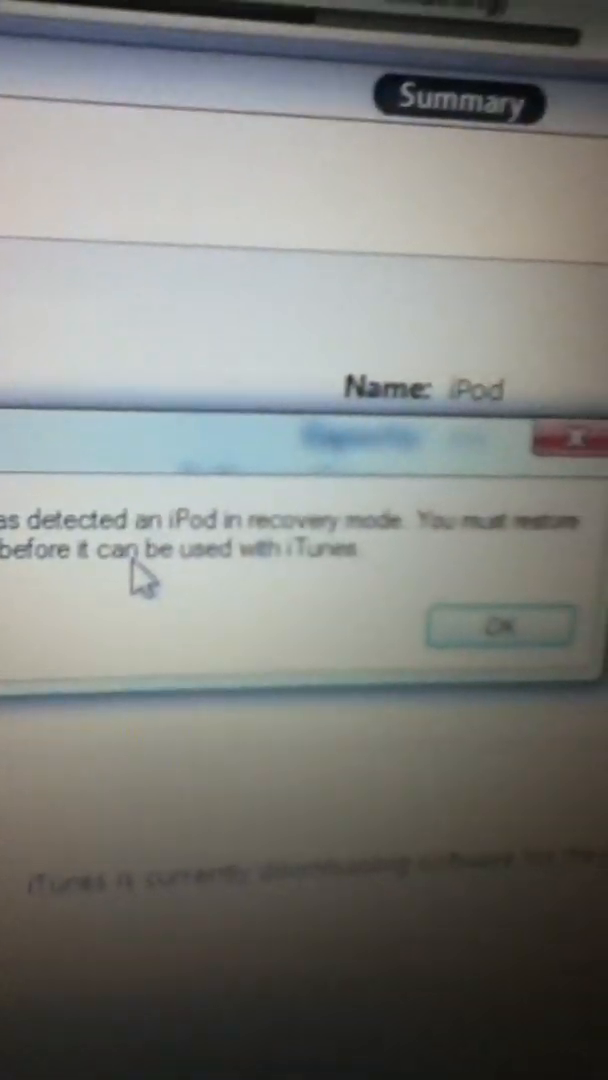
Dismiss the recovery-mode alert with OK so the iPod software download continues
left_click(496, 624)
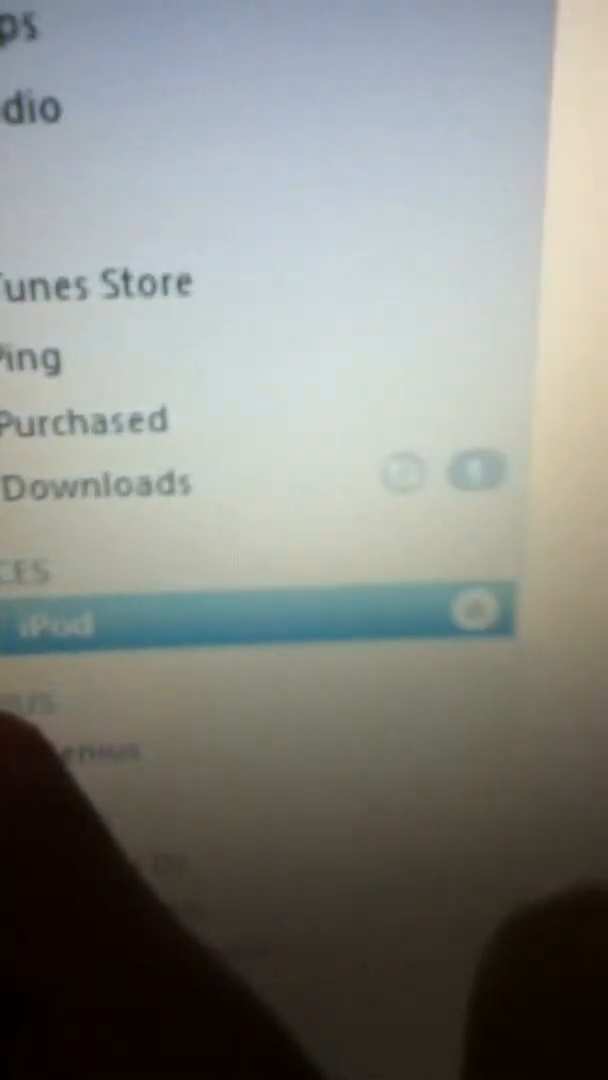